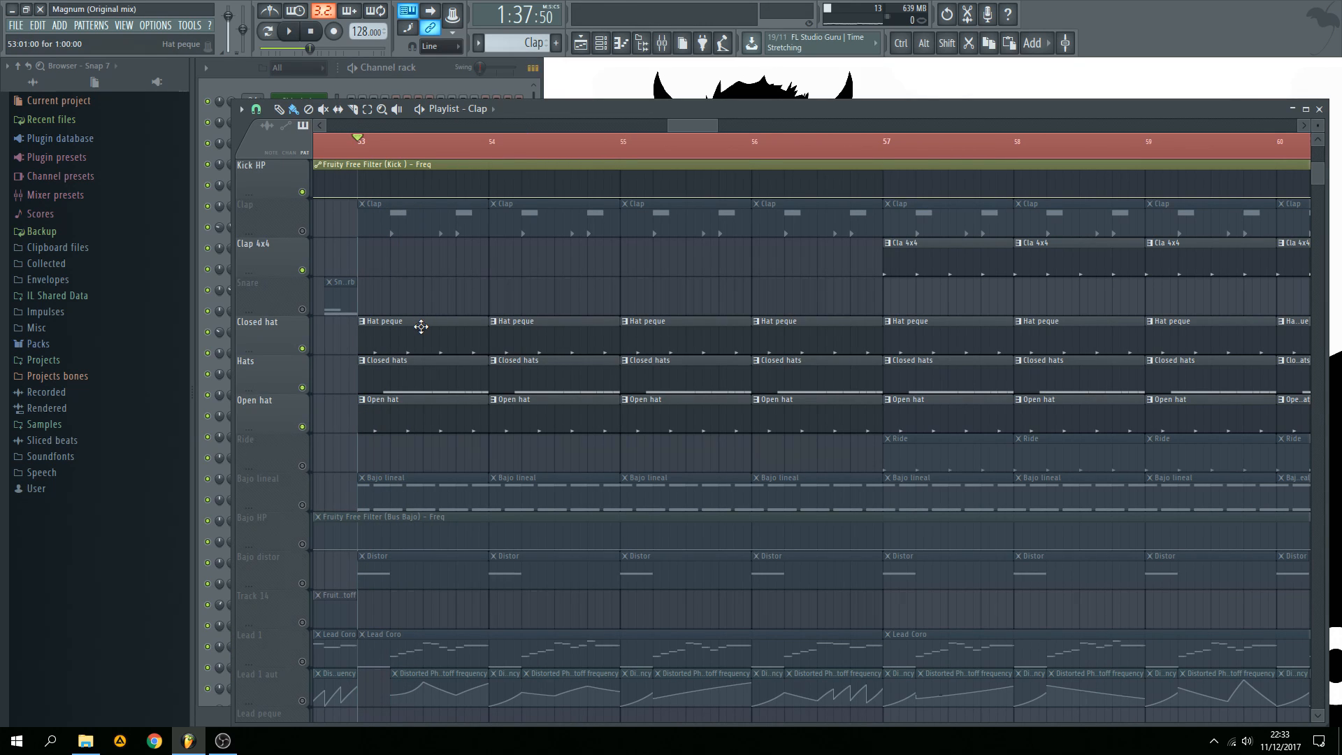
Open the Bajo Wah pattern in the piano roll beside the channel rack.
{"action": "left_click", "coordinate": [287, 32]}
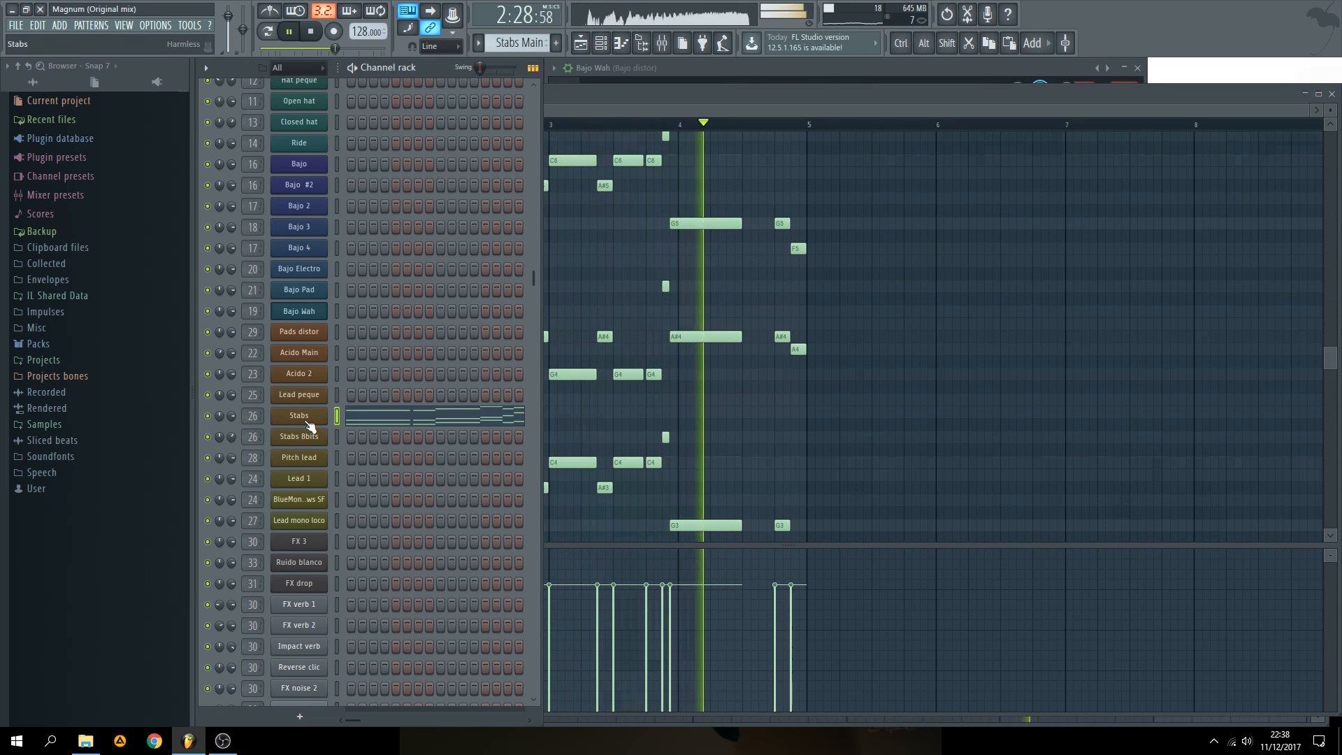
Open the Bajo Electro channel's arpeggiated notes in the piano roll.
{"action": "double_click", "coordinate": [298, 415]}
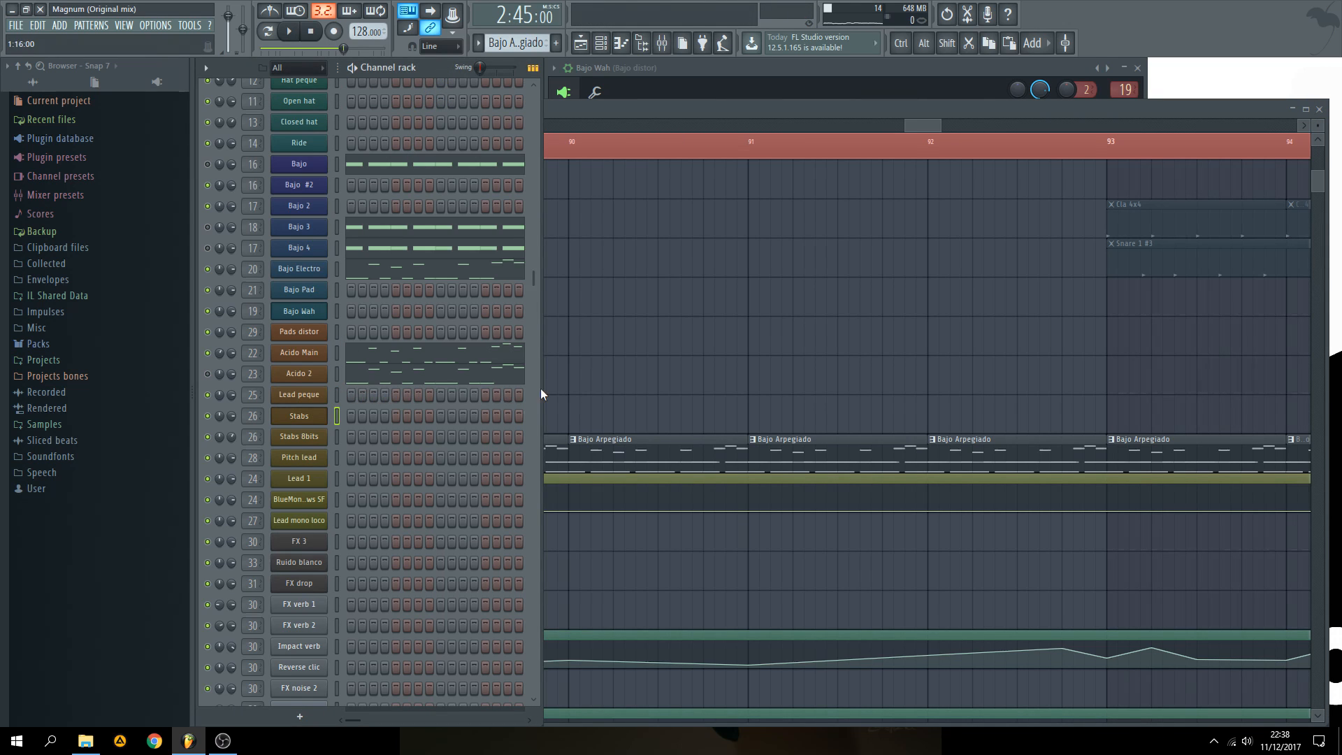
{"action": "left_click", "coordinate": [288, 31]}
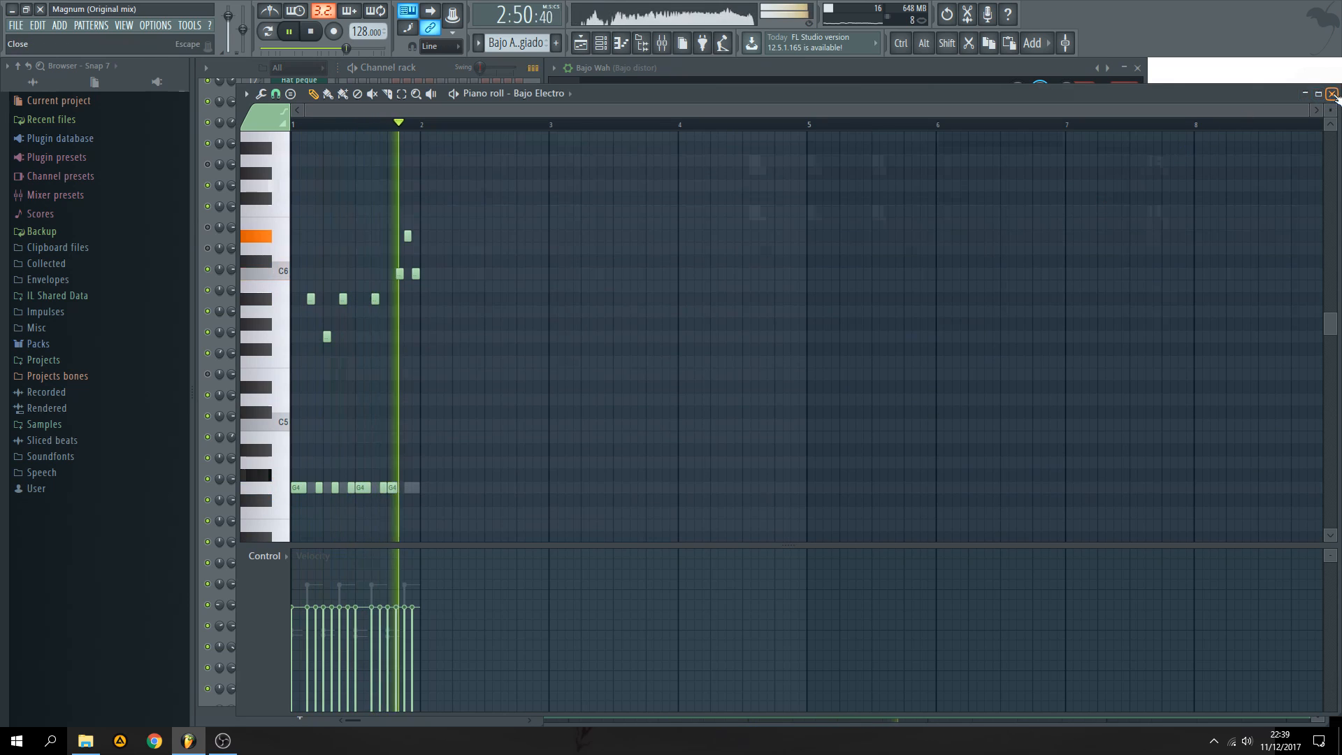
Close the Bajo Electro piano roll to view the Pitch lead automation clips.
{"action": "left_click", "coordinate": [1335, 93]}
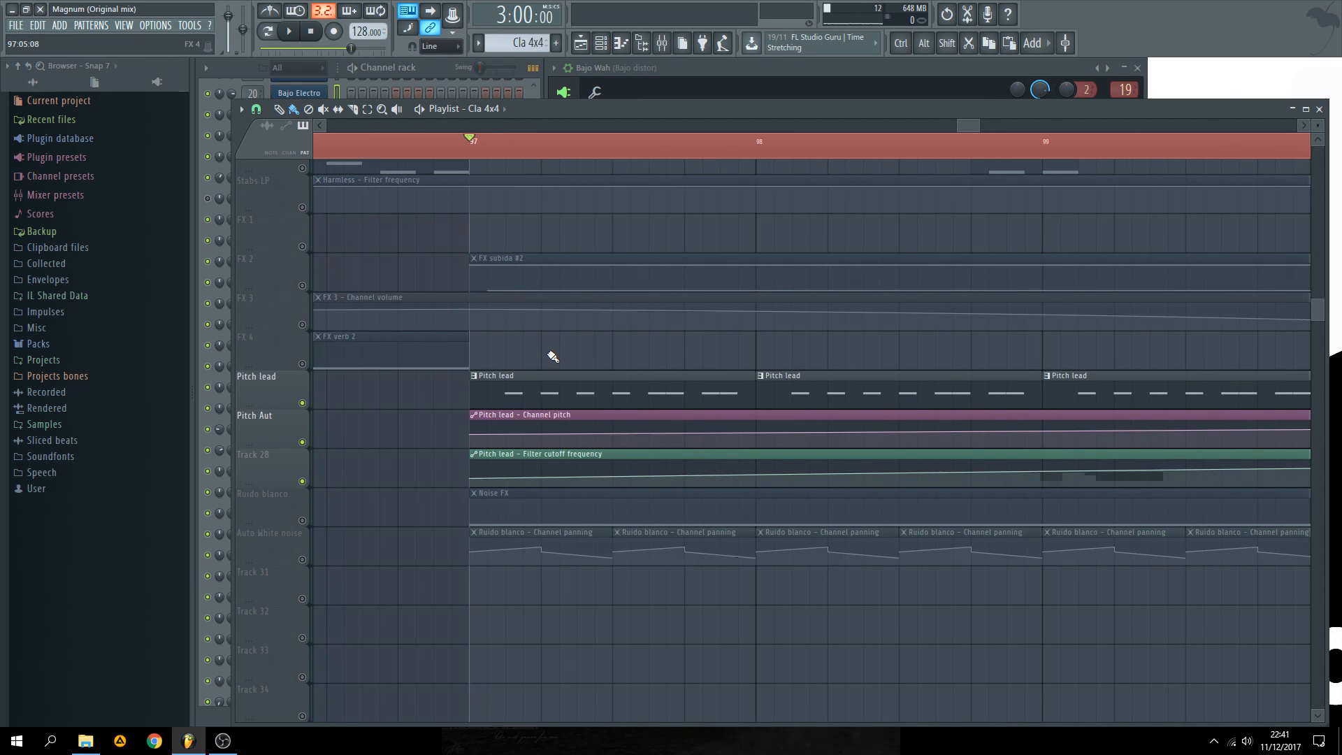
Bring the playlist to bars 79–83 showing Subida 2 and the Snare 1 #2 clip.
{"action": "left_click", "coordinate": [288, 31]}
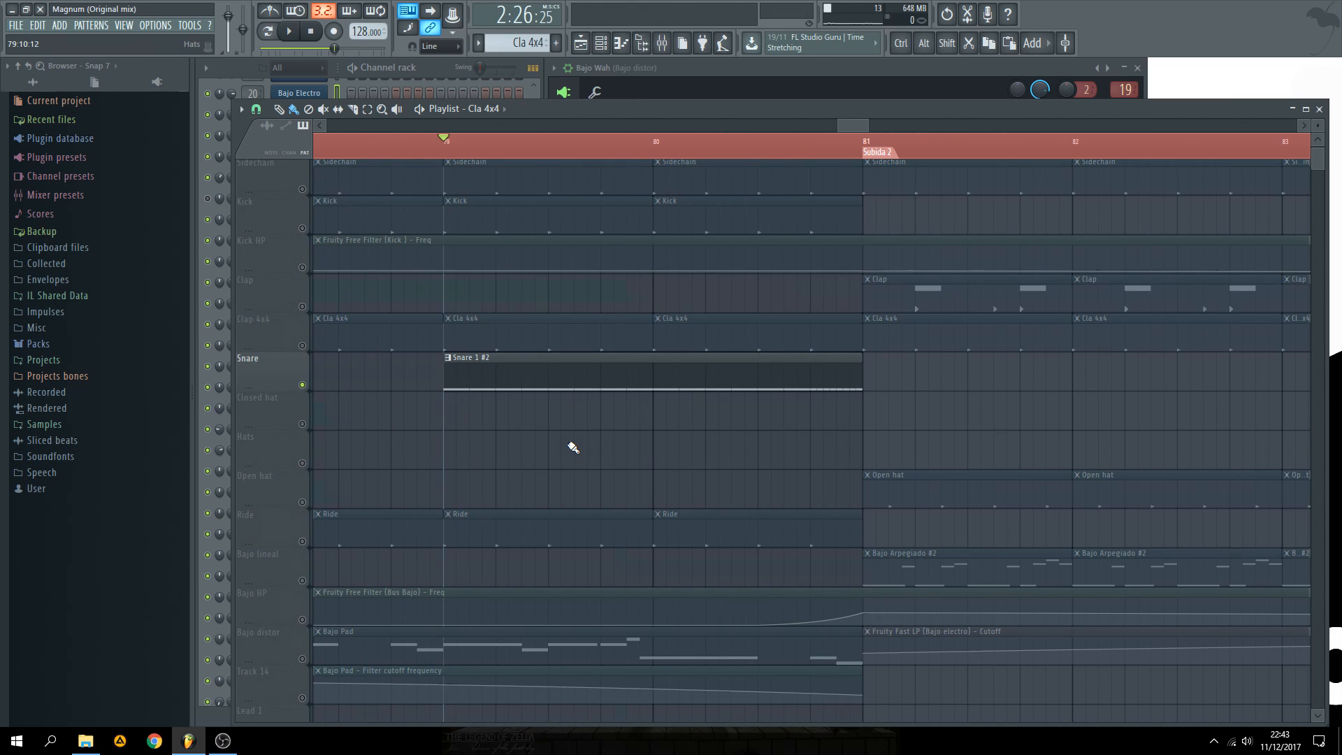
Play through bars 92–98 with the Snare 1 #3 and Bajo Arpegiado clips.
{"action": "left_click", "coordinate": [288, 30]}
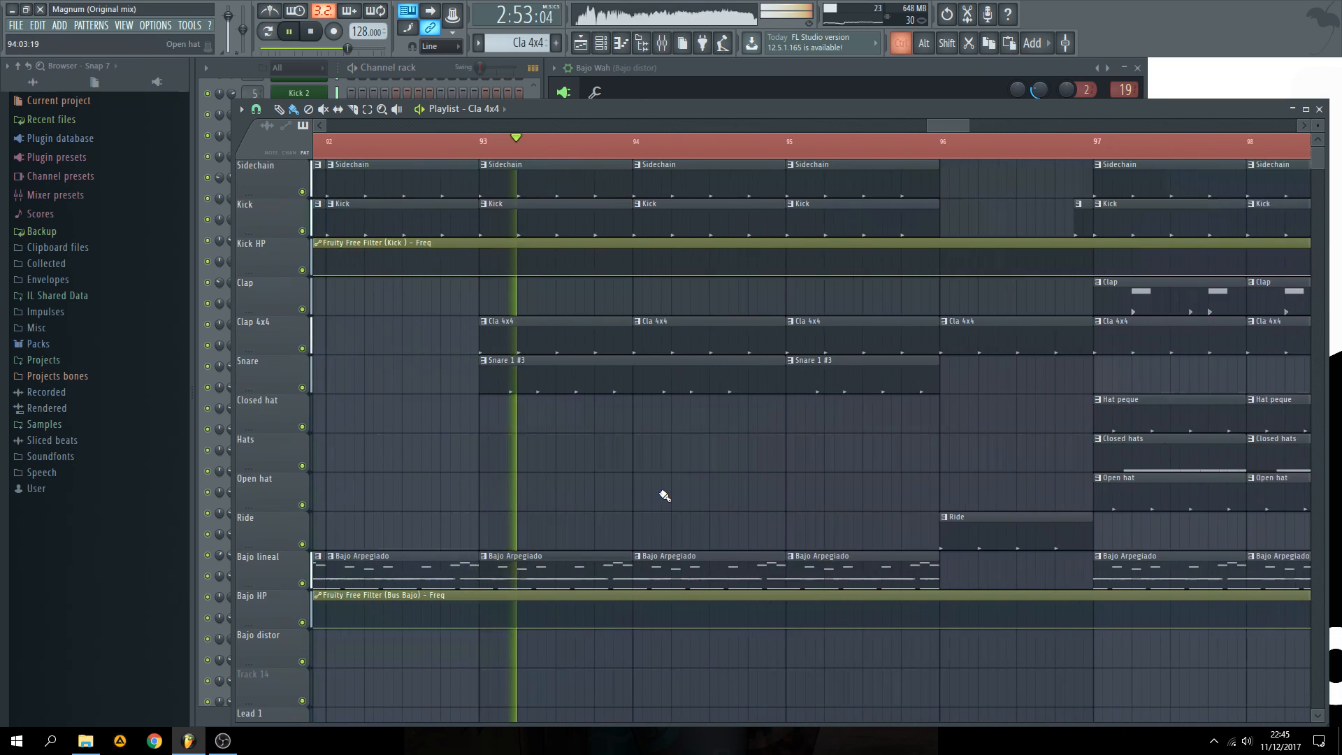
Scroll the playlist to bar 105 and play the Desarrollo Salida section.
{"action": "scroll", "scroll_direction": "right", "scroll_amount": 3}
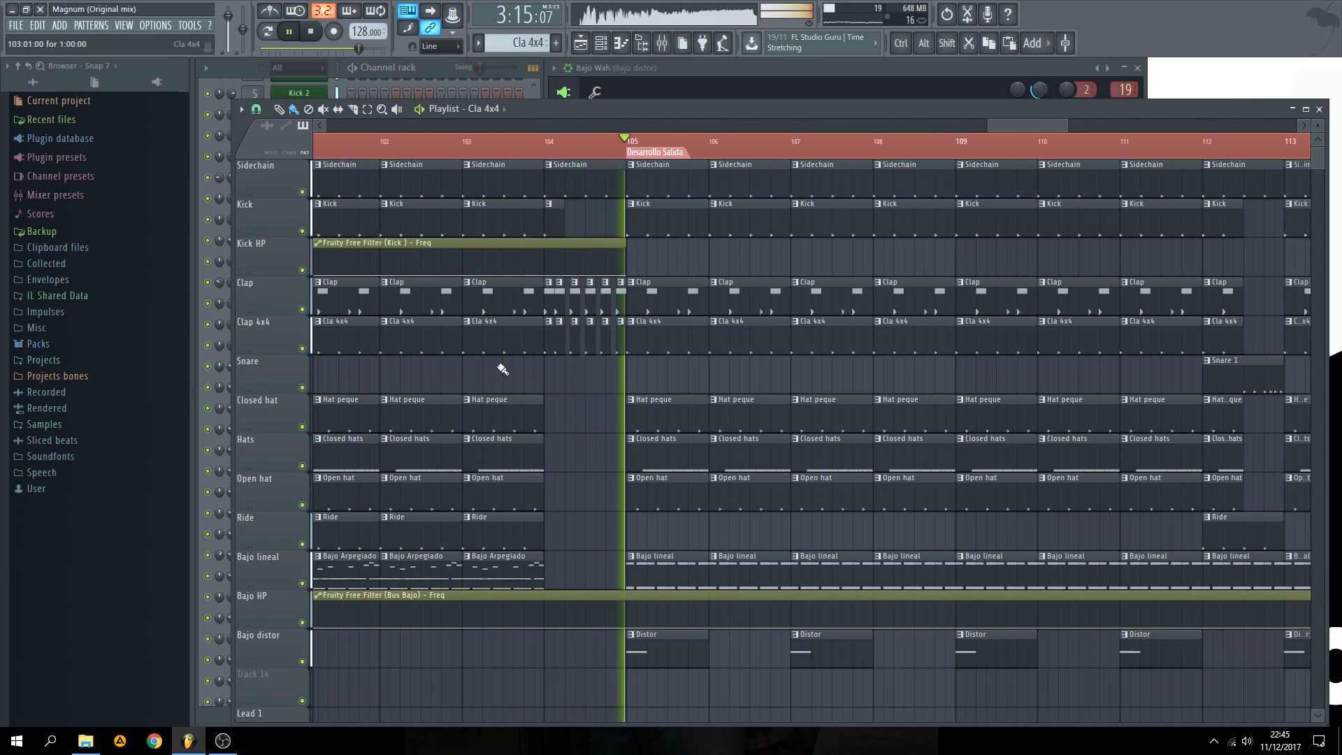
{"action": "left_click", "coordinate": [284, 31]}
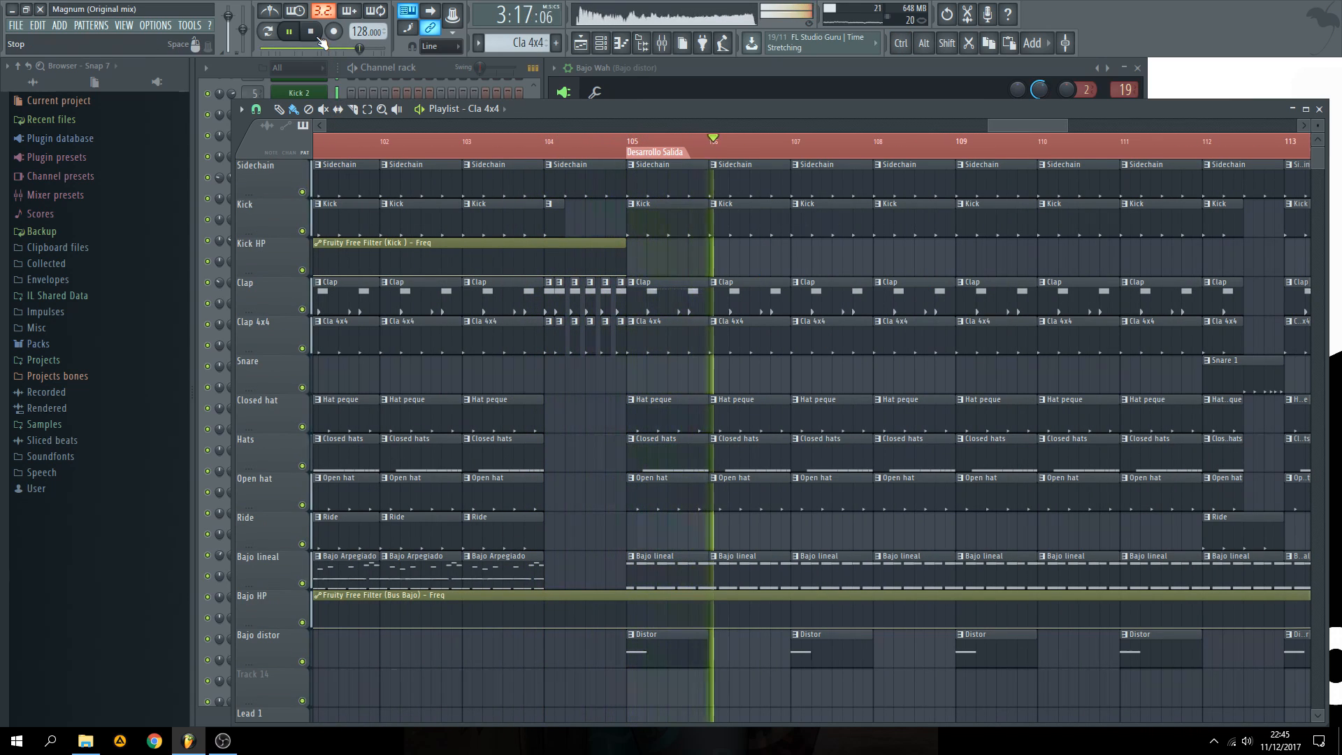